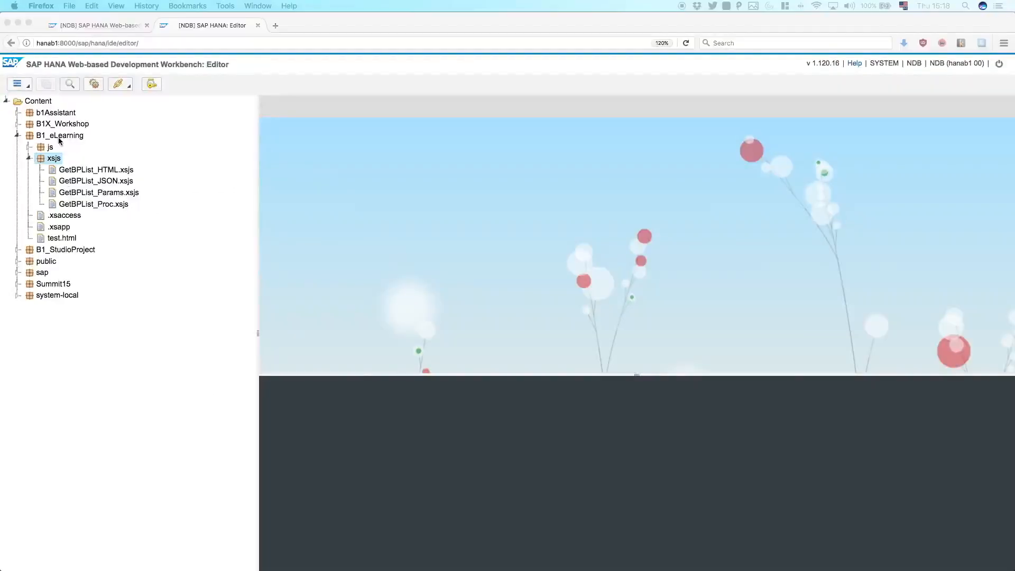
- Start a new file in the xsjs package named sampleLib.xsjslib
{"action": "right_click", "coordinate": [53, 157]}
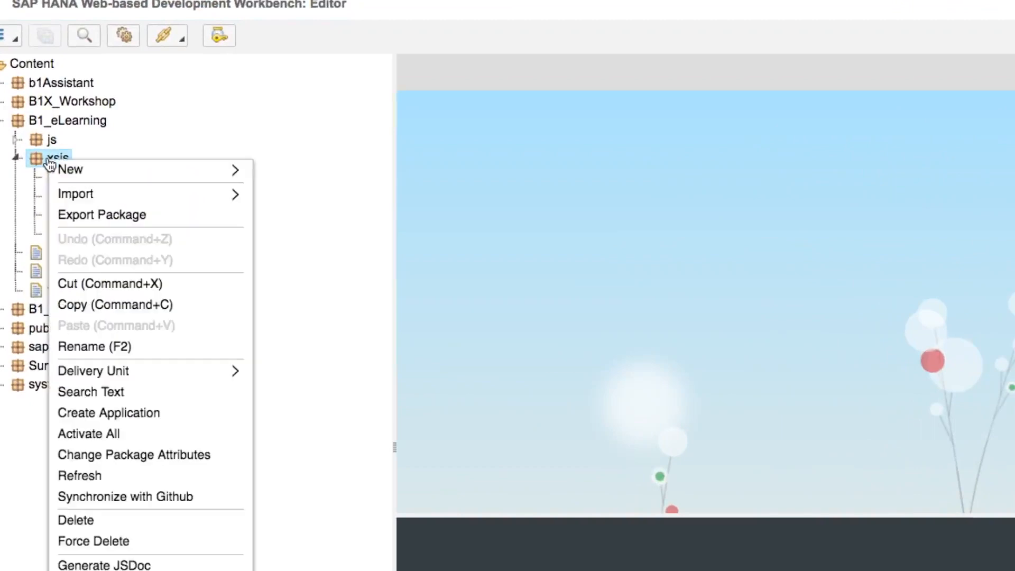
{"action": "mouse_move", "coordinate": [70, 169]}
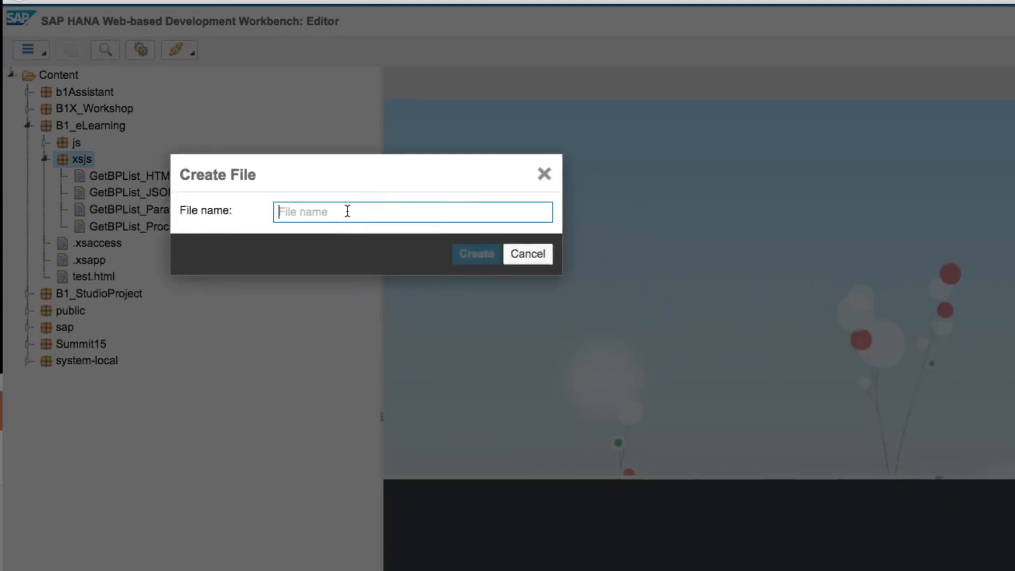
{"action": "type", "text": "sampleLib"}
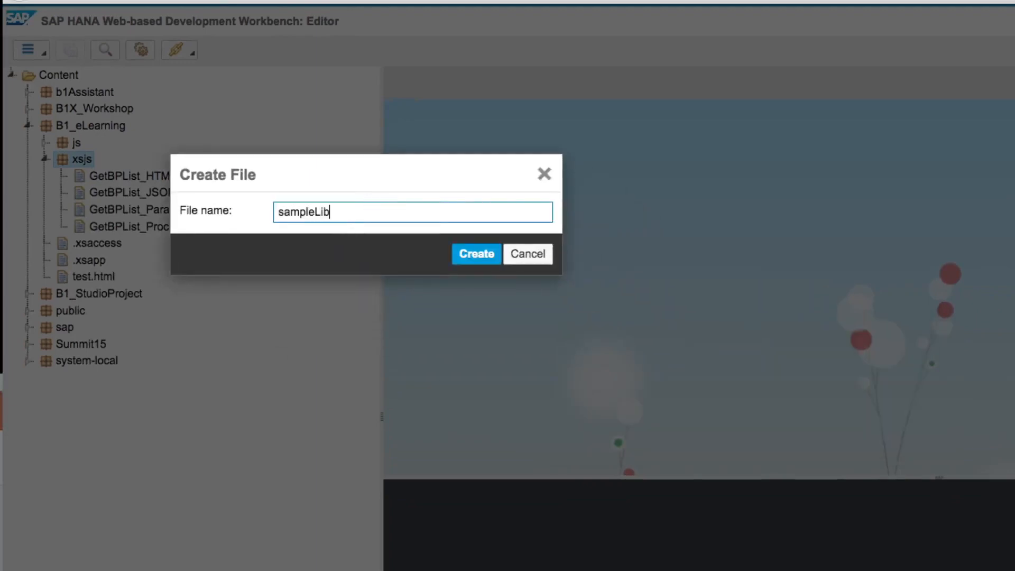
{"action": "type", "text": "."}
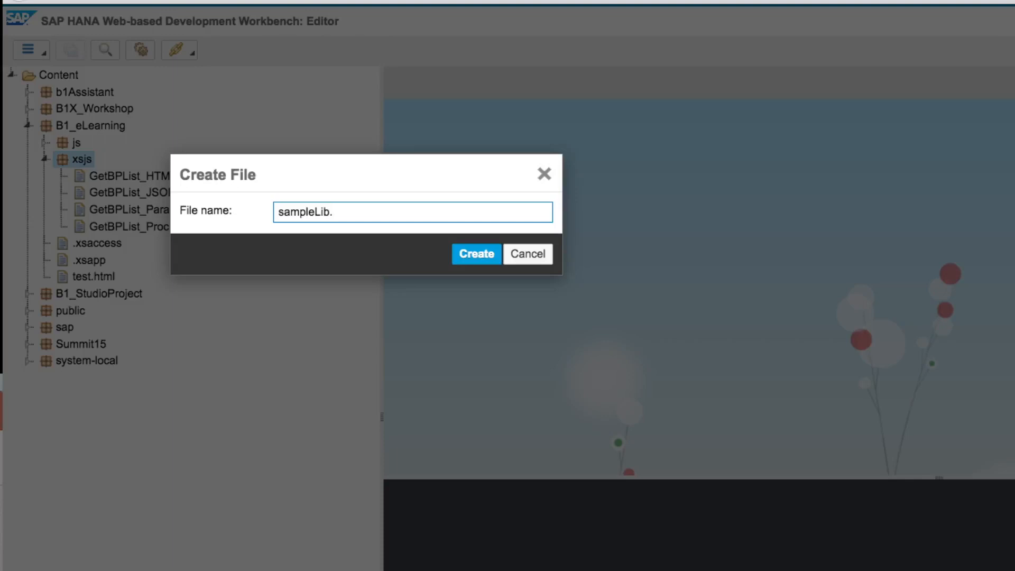
{"action": "type", "text": "xsjs"}
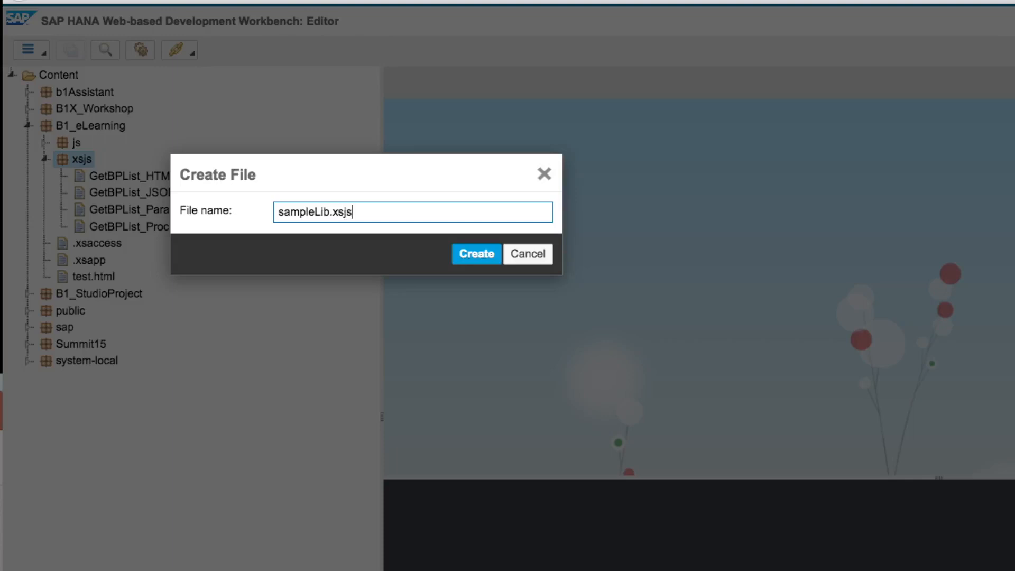
{"action": "type", "text": "lib"}
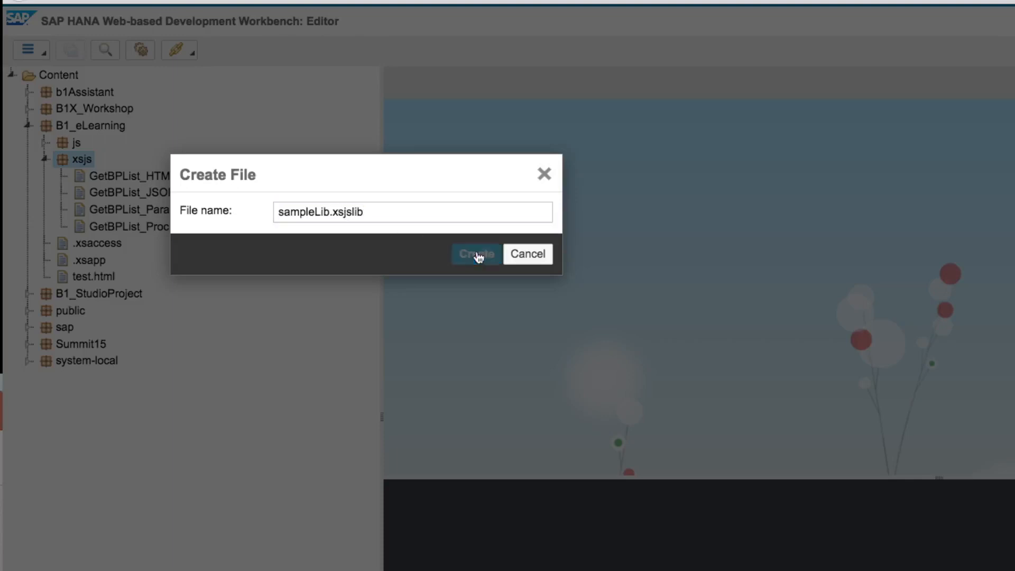
- Create sampleLib.xsjslib containing the showData function, saved and activated
{"action": "left_click", "coordinate": [475, 252]}
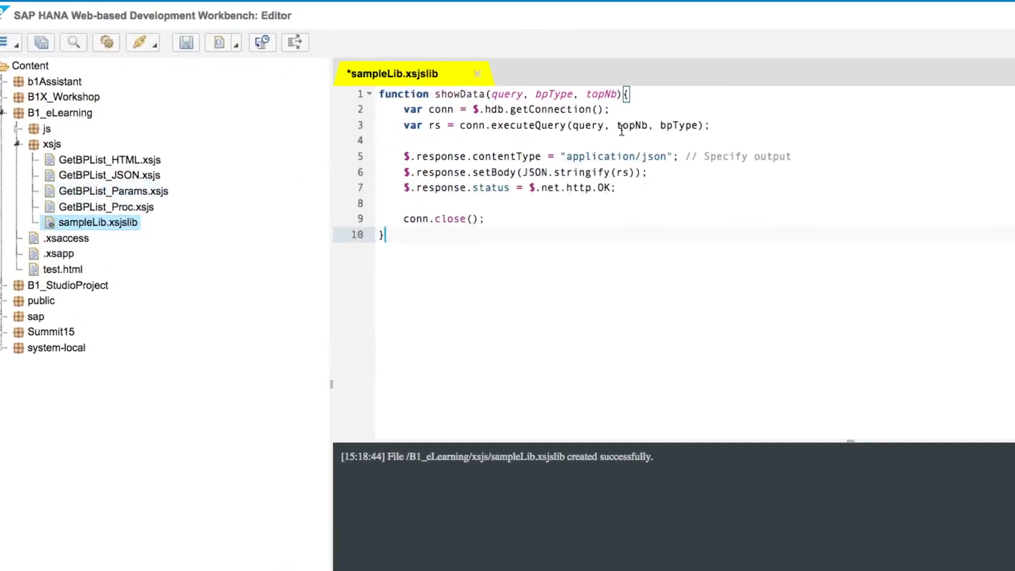
{"action": "mouse_move", "coordinate": [534, 120]}
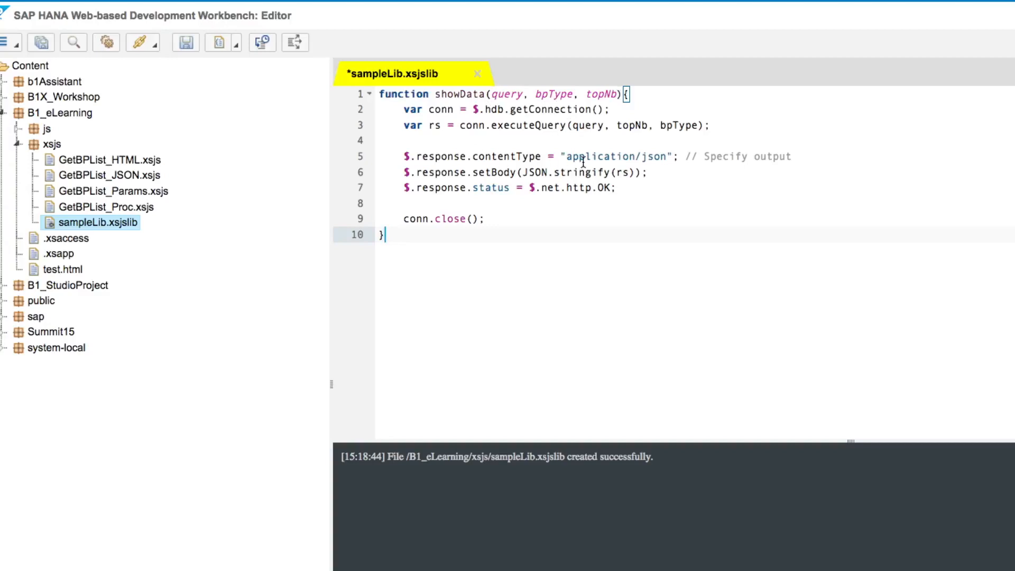
{"action": "mouse_move", "coordinate": [529, 183]}
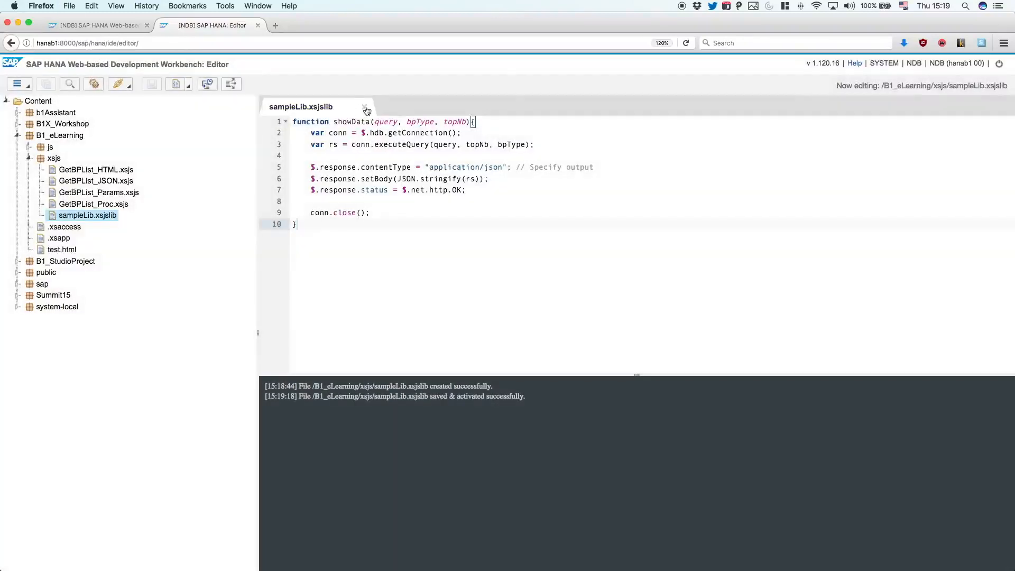
- Create a new file GetBPList_lib.xsjs in the xsjs package
{"action": "right_click", "coordinate": [54, 158]}
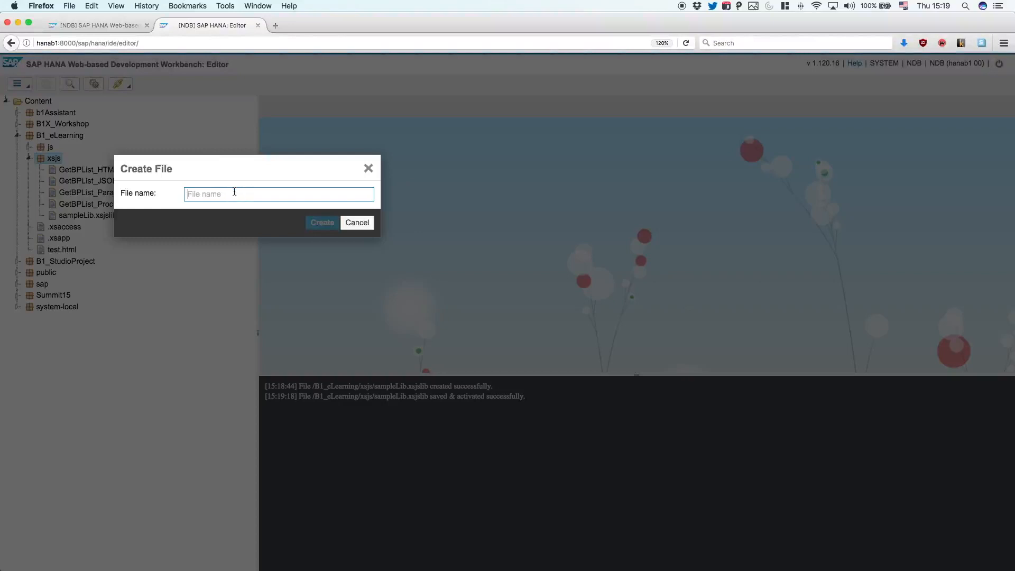
{"action": "type", "text": "GetBPList"}
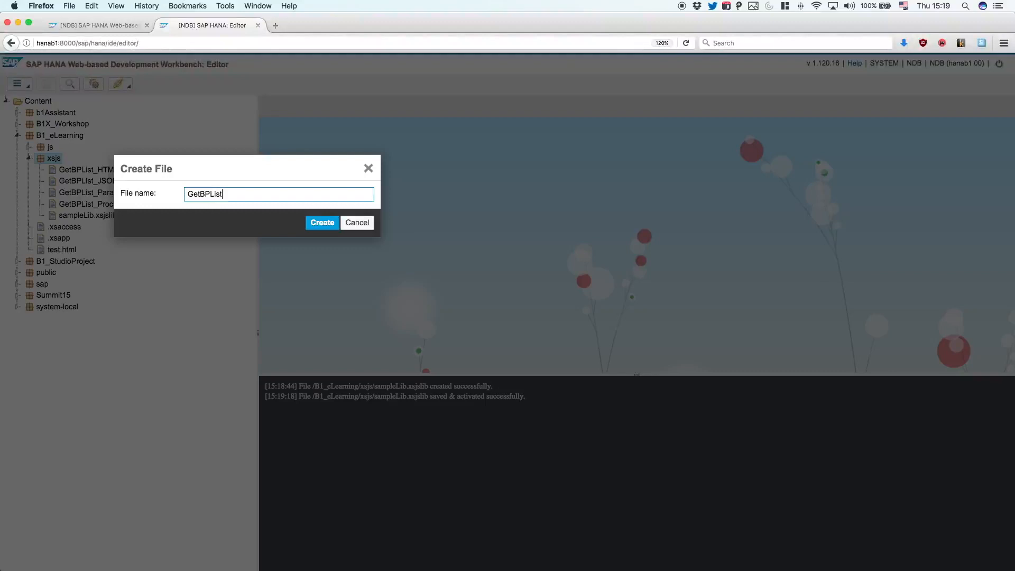
{"action": "type", "text": "_lib"}
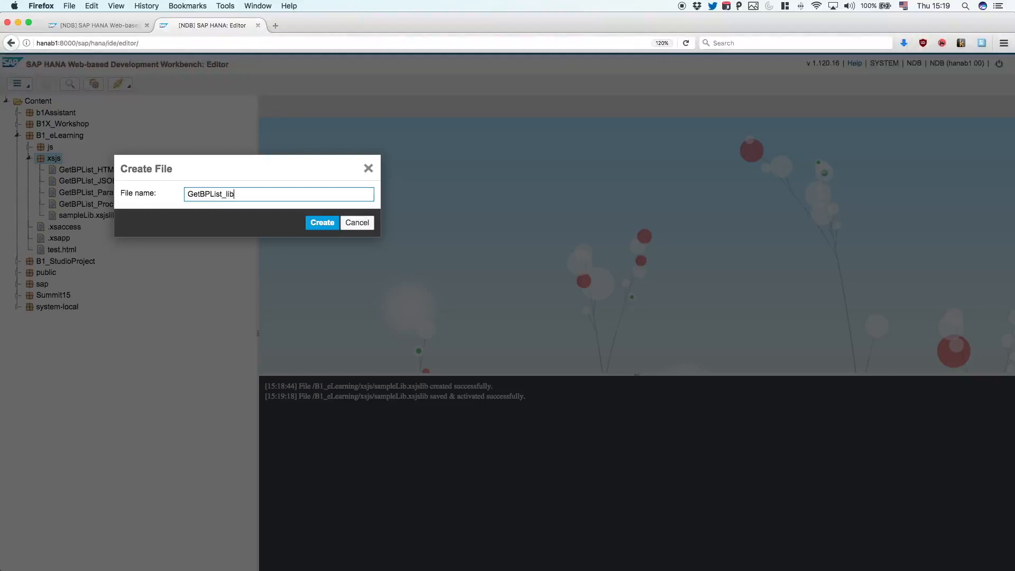
{"action": "type", "text": ".xsjs"}
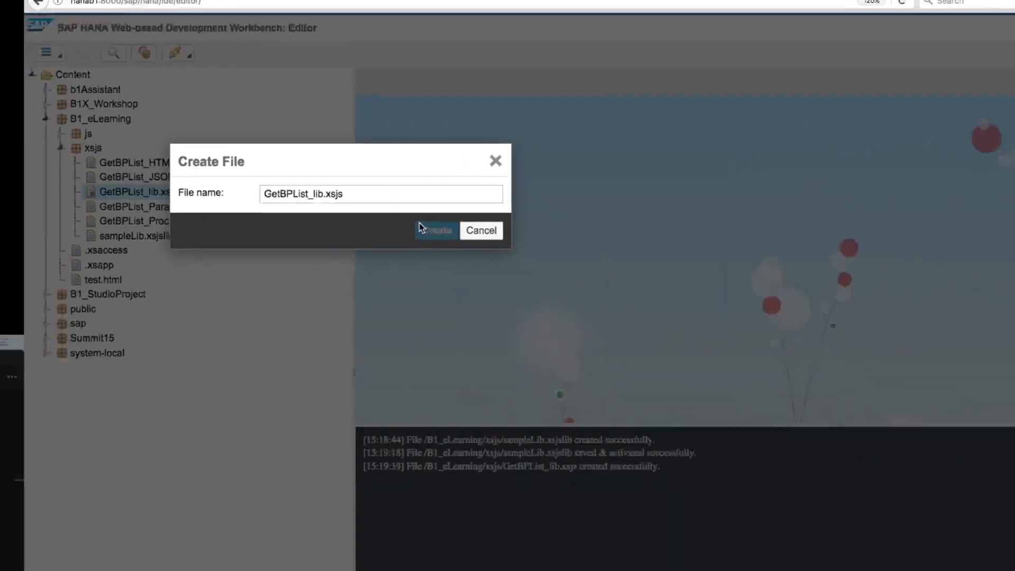
{"action": "left_click", "coordinate": [434, 231]}
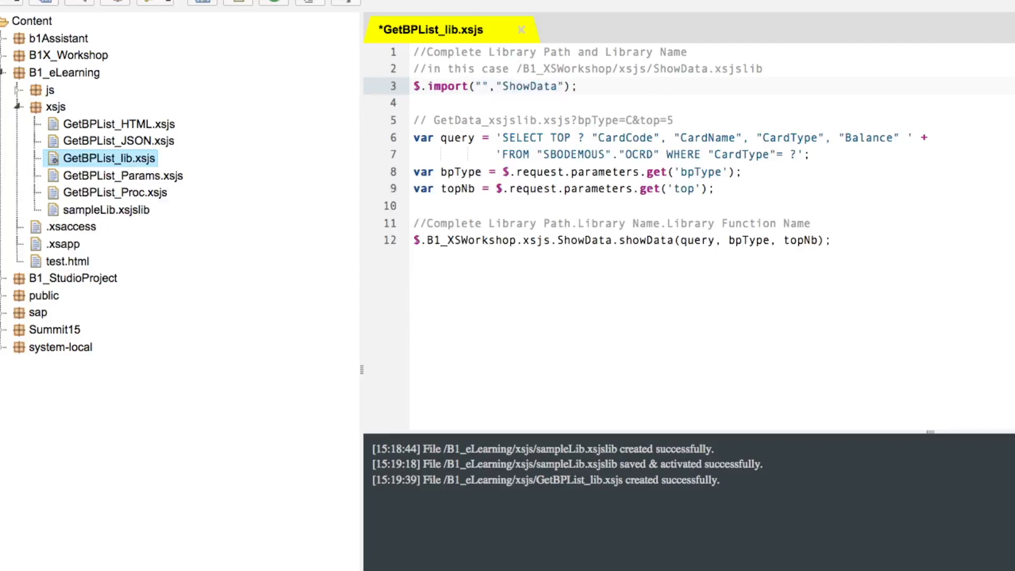
{"action": "mouse_move", "coordinate": [77, 55]}
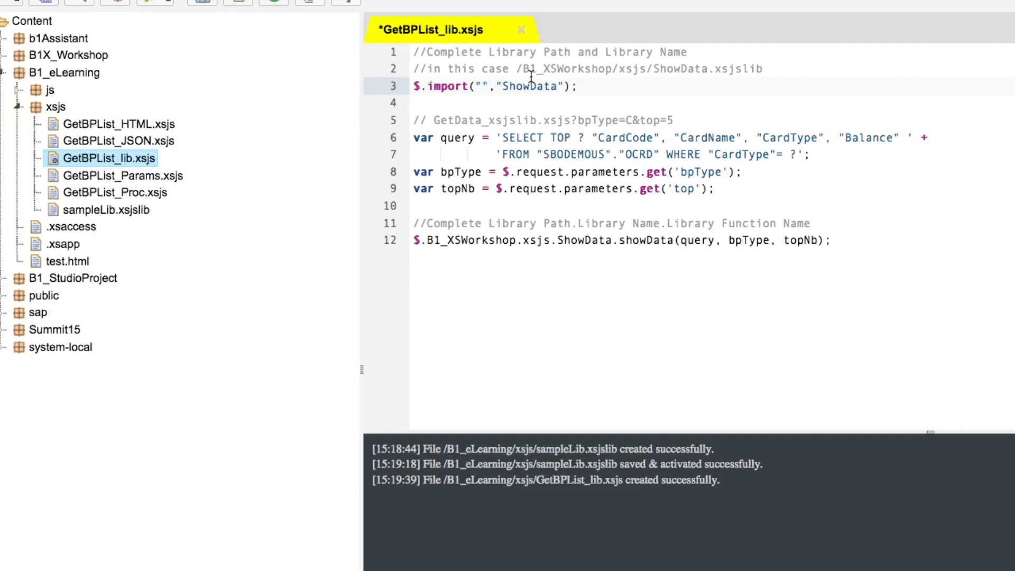
- Make the $.import line read B1_eLearning.xsjs with library name sampleLib
{"action": "type", "text": "B1_elearning."}
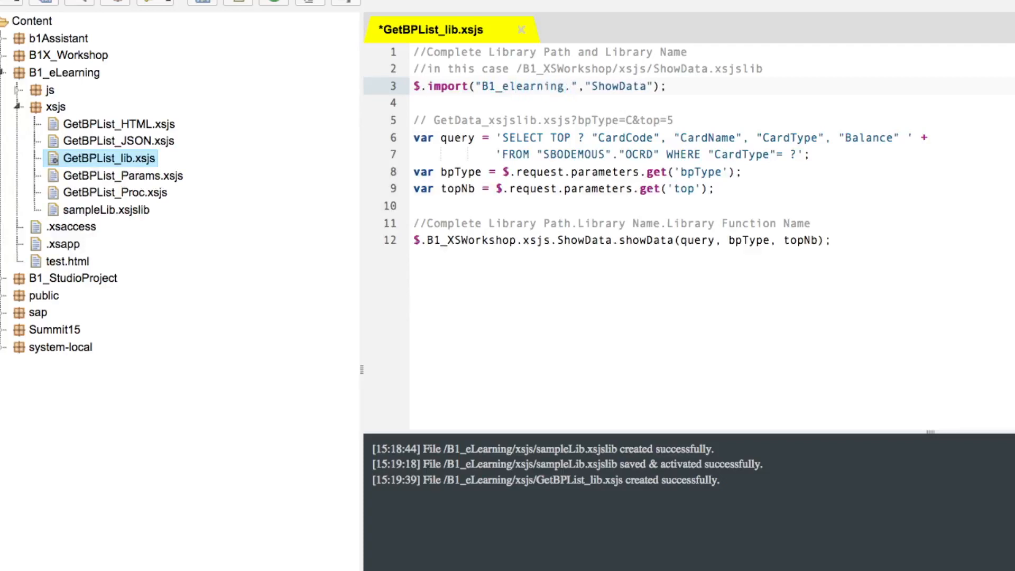
{"action": "left_click", "coordinate": [530, 85]}
{"action": "type", "text": "L"}
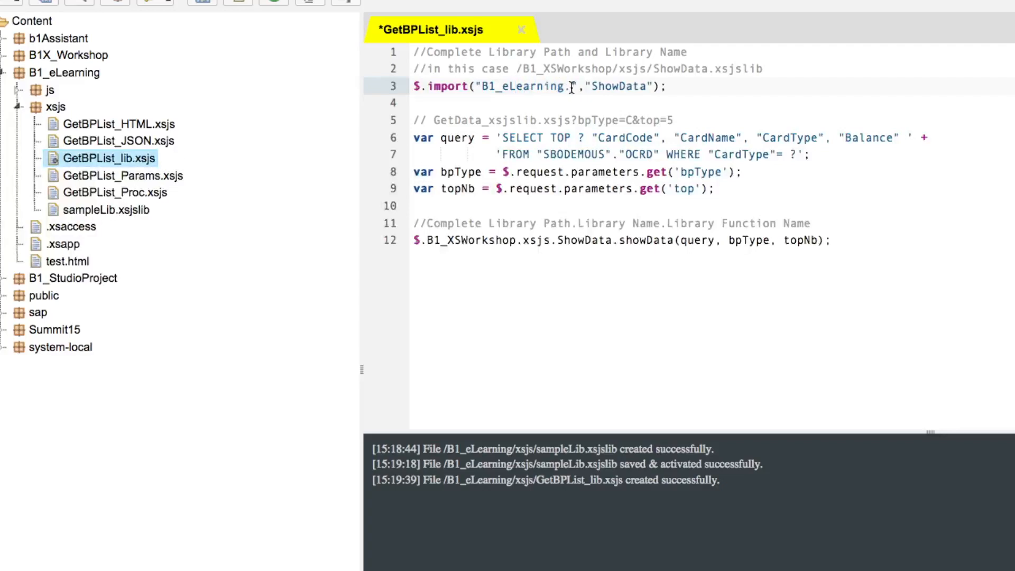
{"action": "type", "text": ".xsjs"}
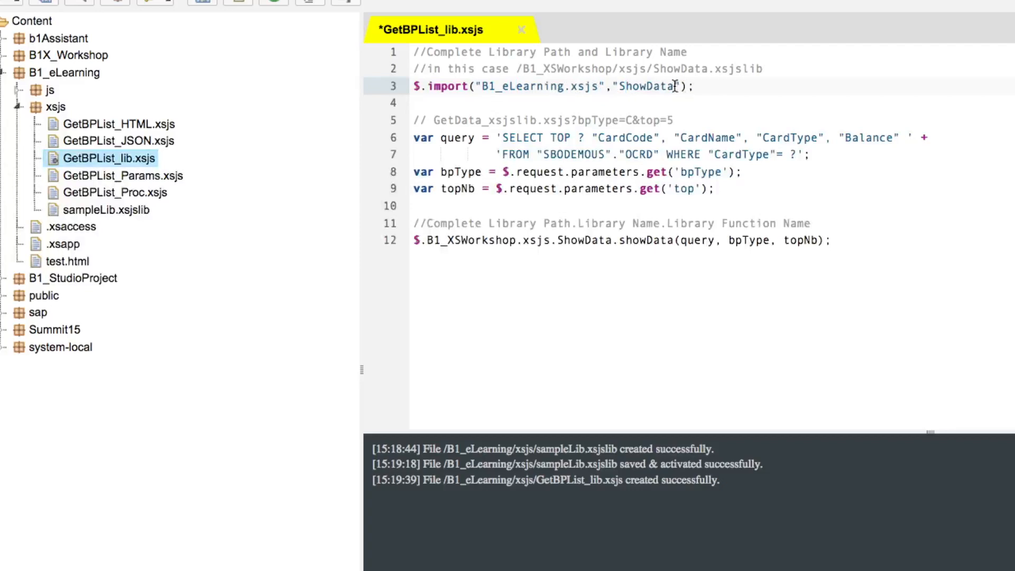
{"action": "double_click", "coordinate": [647, 86]}
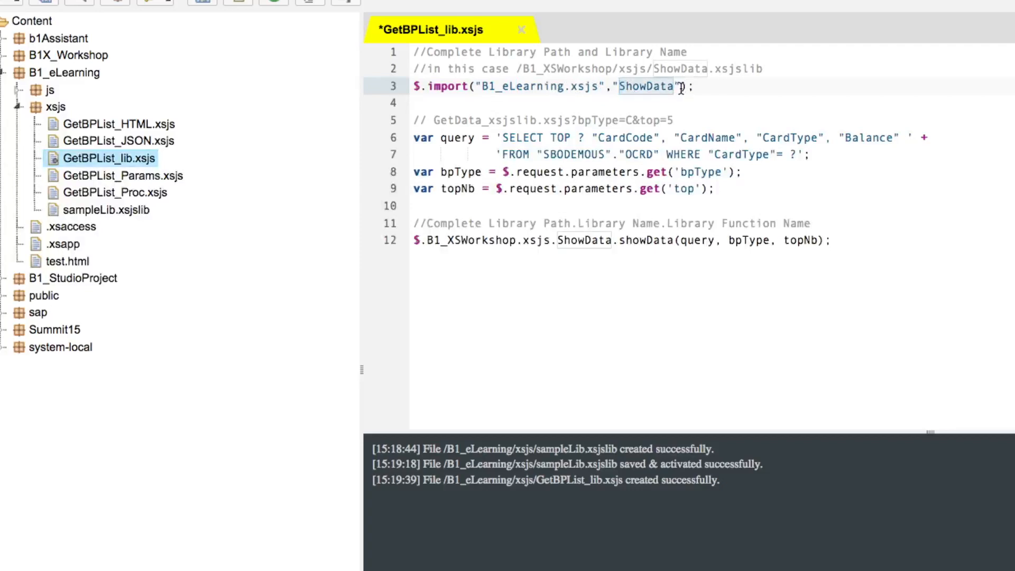
{"action": "type", "text": "s"}
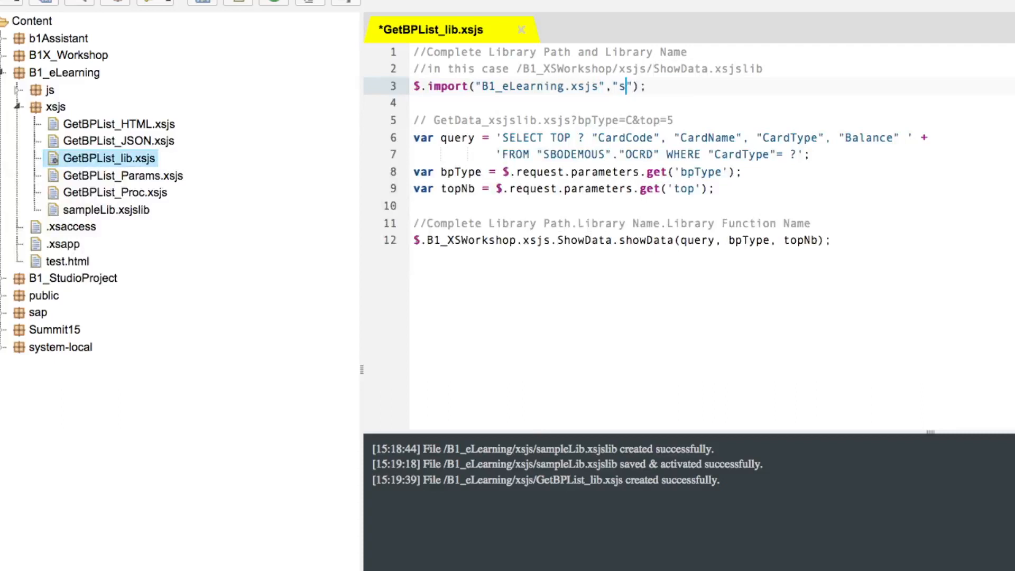
{"action": "type", "text": "ample"}
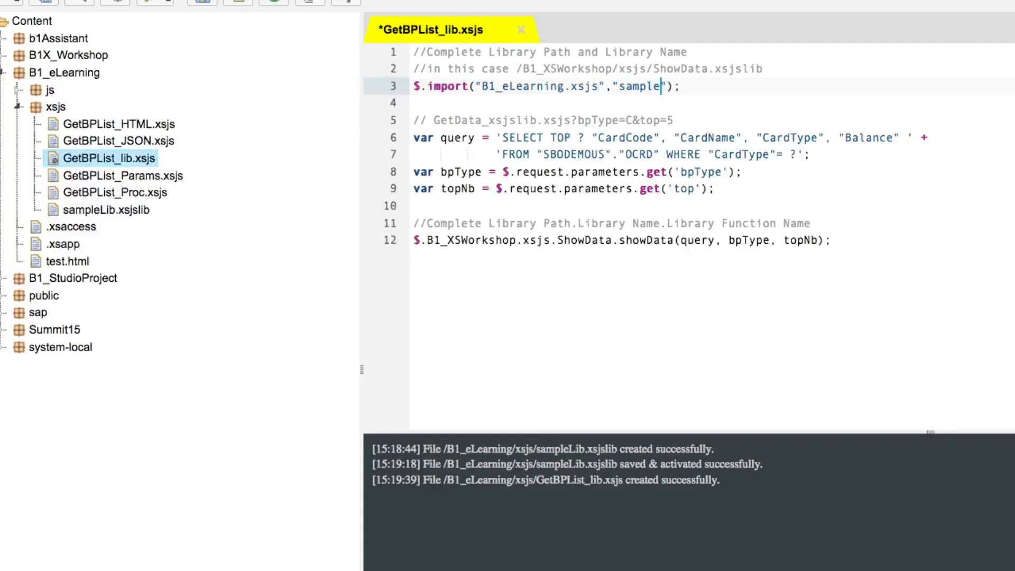
{"action": "type", "text": "Lib"}
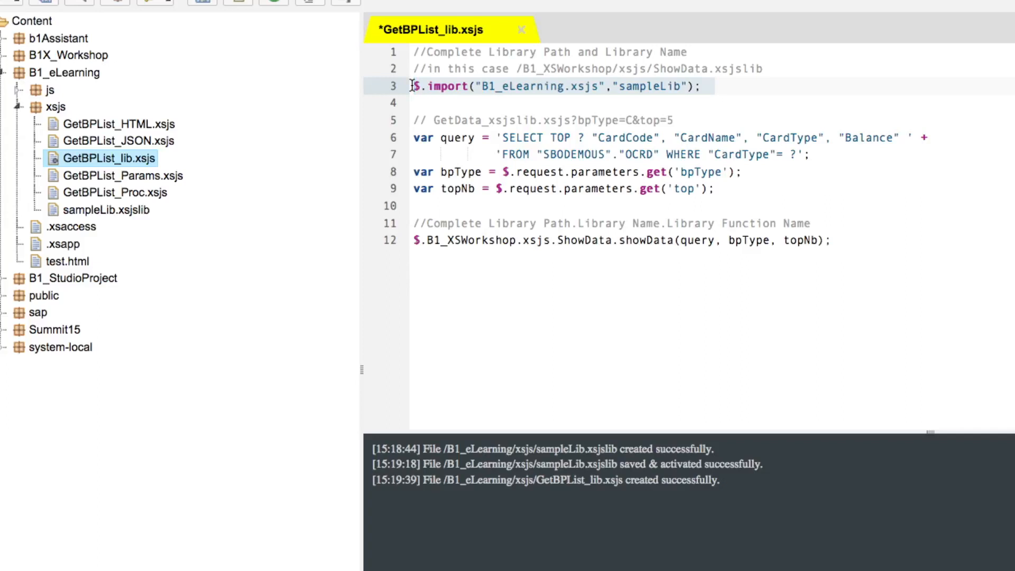
{"action": "mouse_move", "coordinate": [420, 115]}
{"action": "type", "text": "eLearning"}
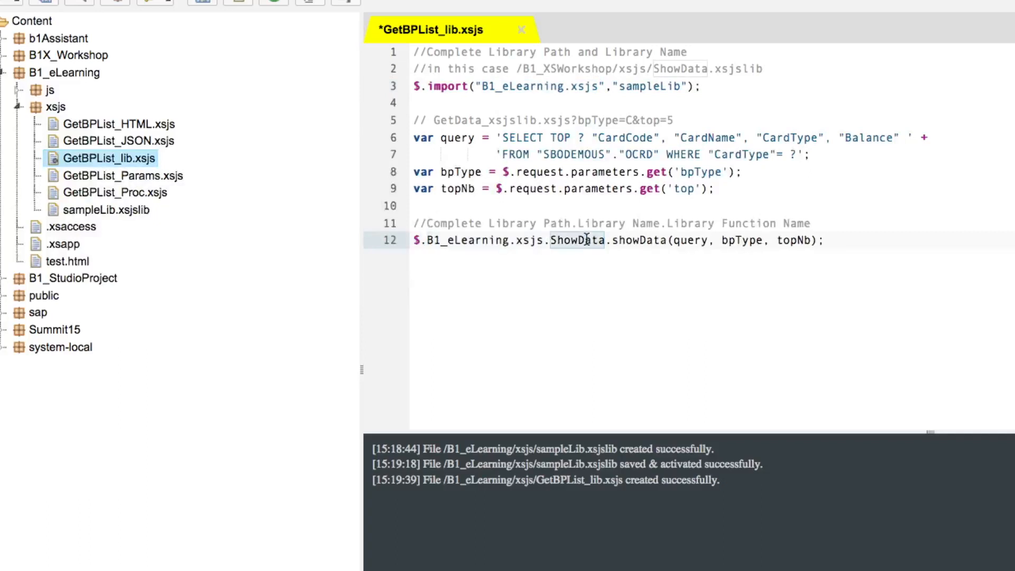
- Call sampleLib.showData on line 12 and verify showData in sampleLib.xsjslib
{"action": "type", "text": "sampleLib"}
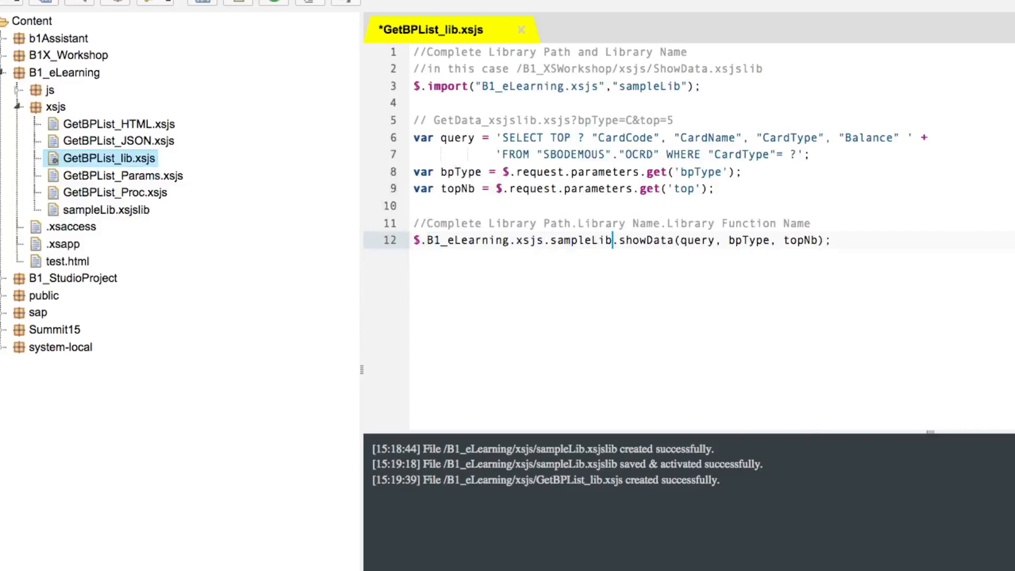
{"action": "double_click", "coordinate": [646, 240]}
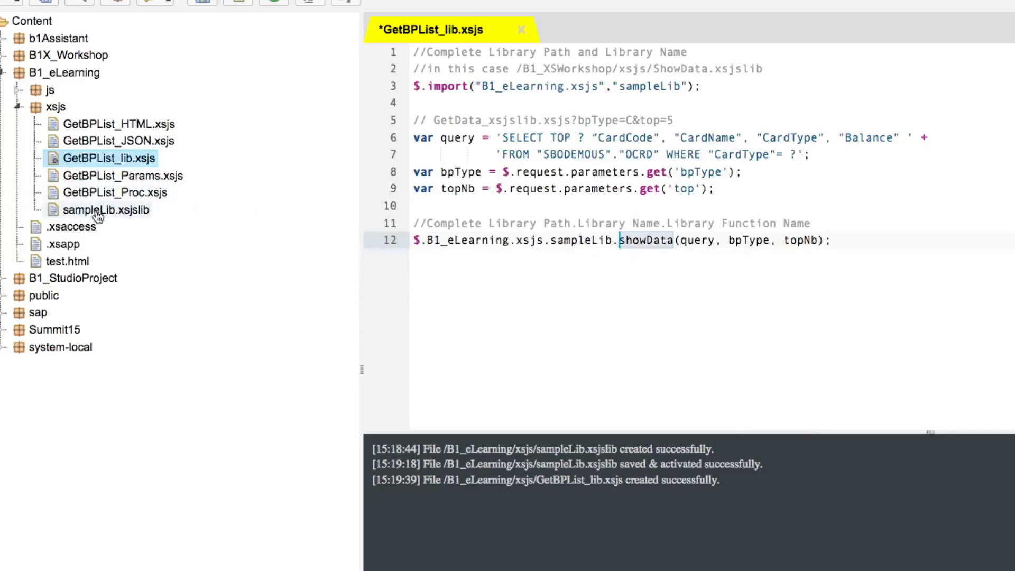
{"action": "double_click", "coordinate": [107, 210]}
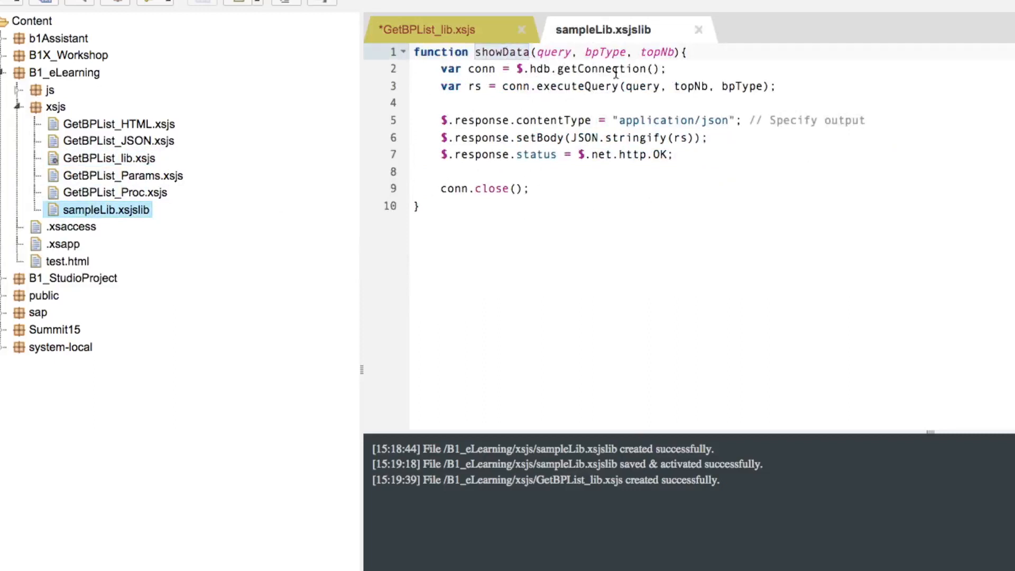
{"action": "left_click", "coordinate": [424, 29]}
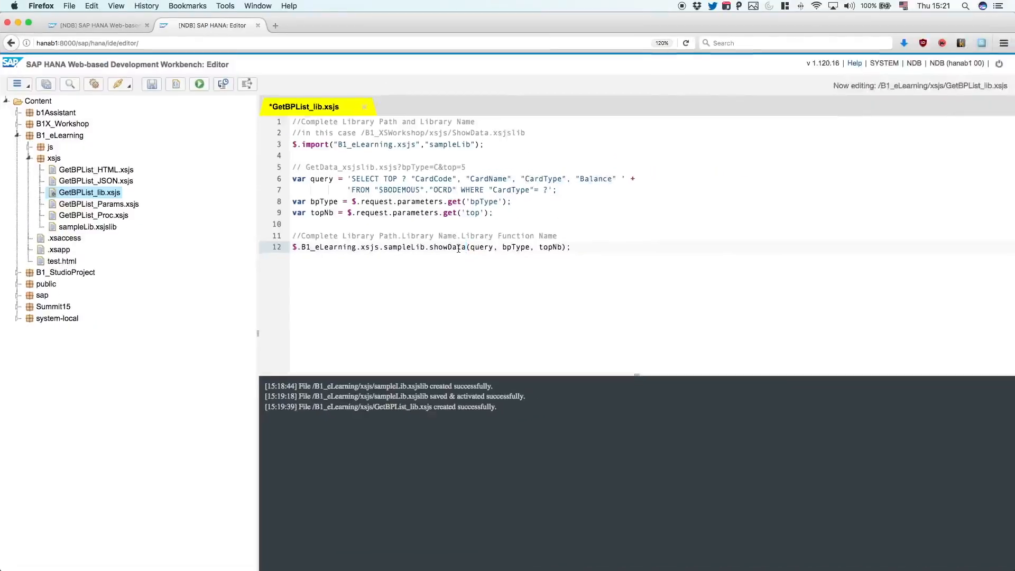
- Save and activate GetBPList_lib.xsjs and run it in the browser
{"action": "left_click", "coordinate": [152, 85]}
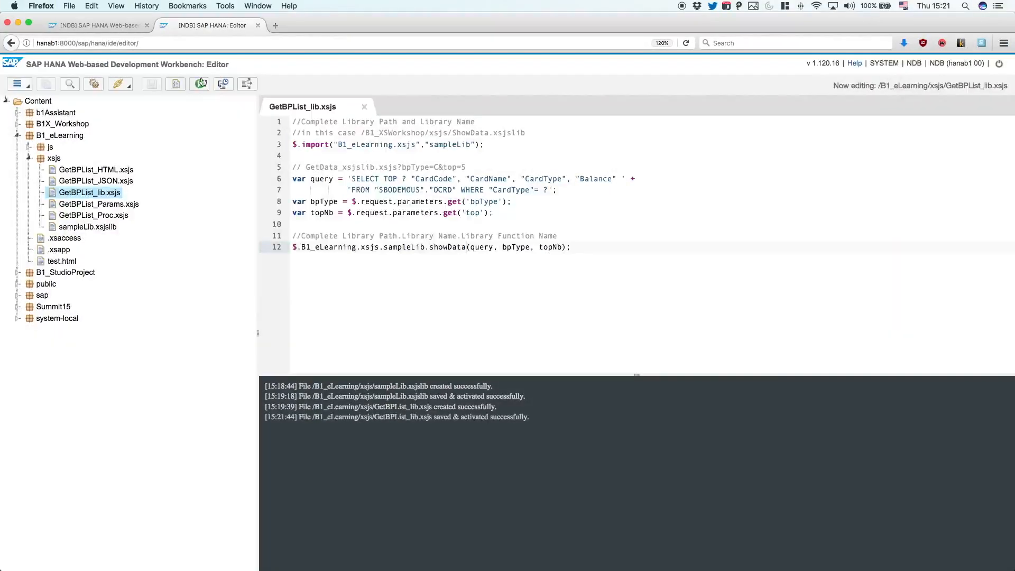
{"action": "mouse_move", "coordinate": [200, 85]}
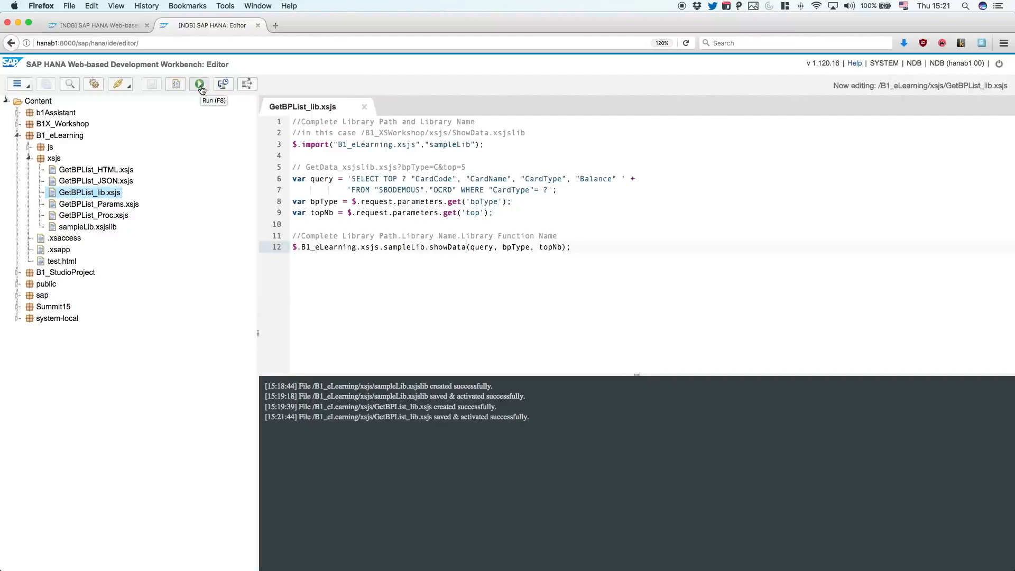
{"action": "left_click", "coordinate": [199, 85]}
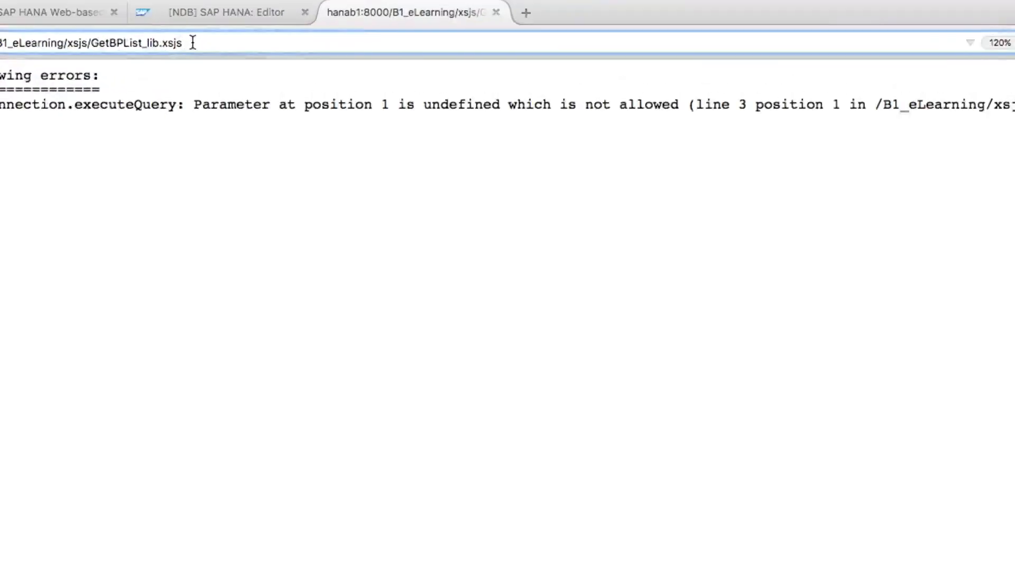
- Run the URL with ?bpType=C&top=5 to get five customer records as JSON, then return to the editor
{"action": "type", "text": "?bp"}
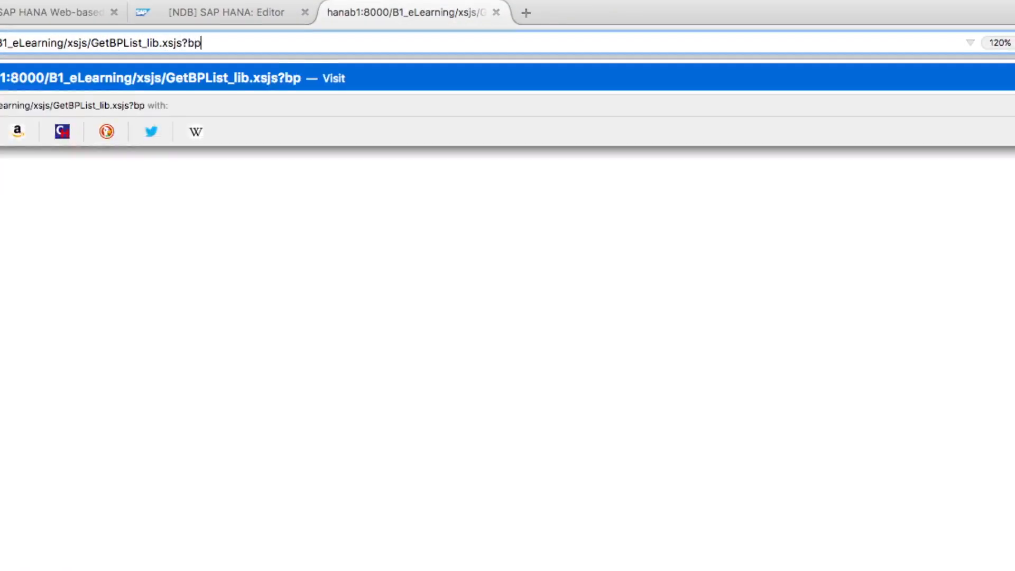
{"action": "type", "text": "Type=C&top="}
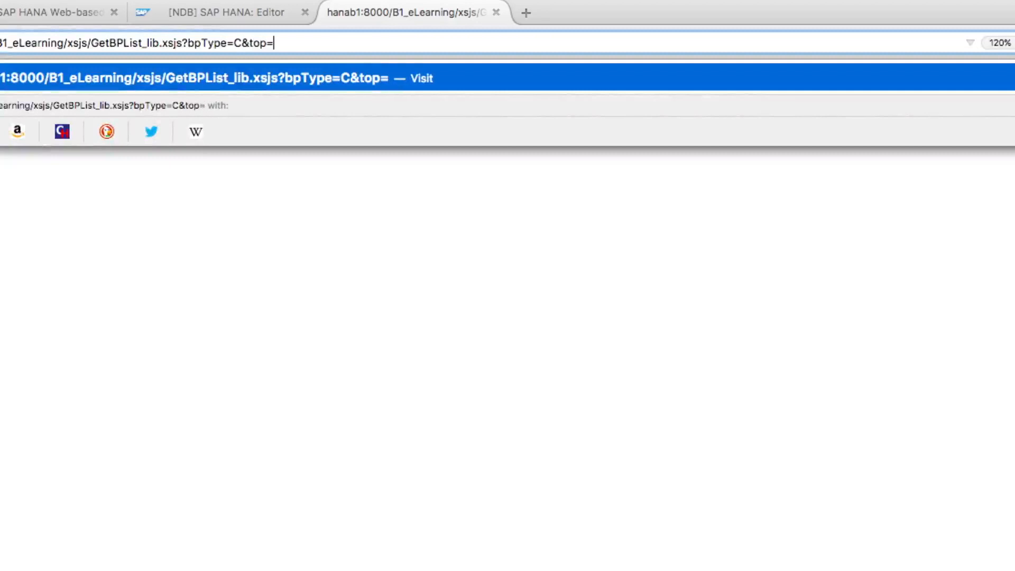
{"action": "type", "text": "5"}
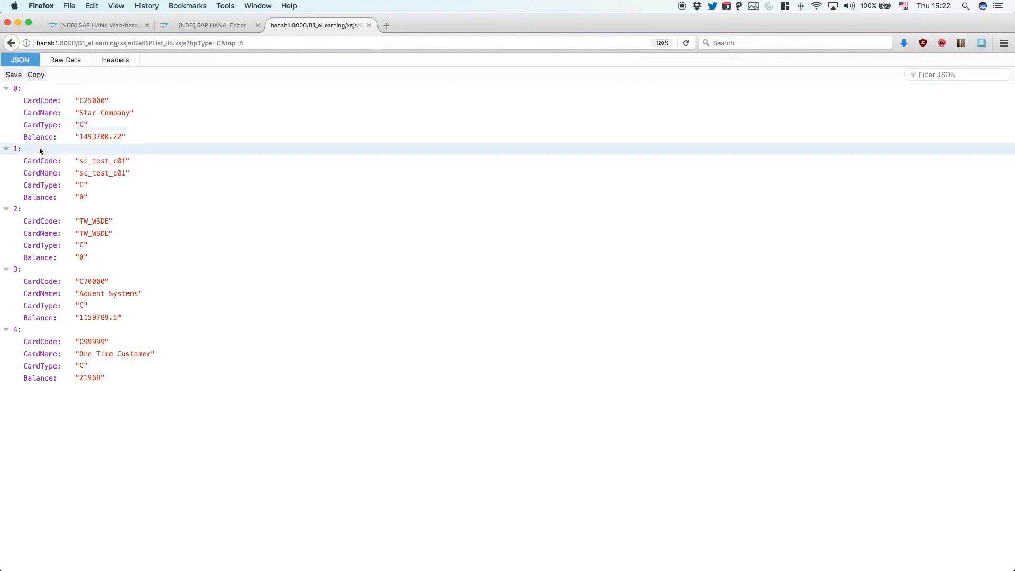
{"action": "mouse_move", "coordinate": [39, 331]}
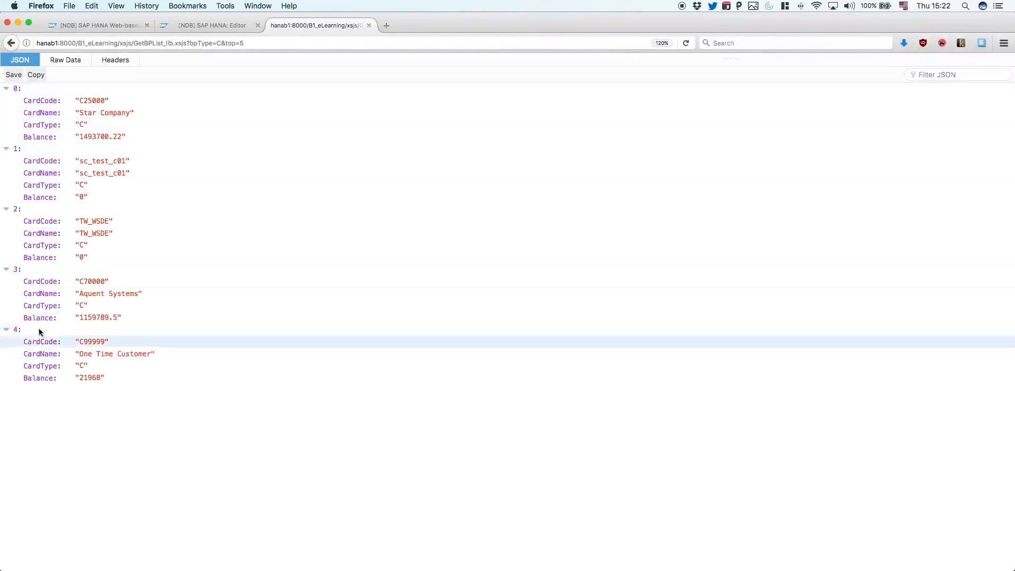
{"action": "left_click", "coordinate": [211, 25]}
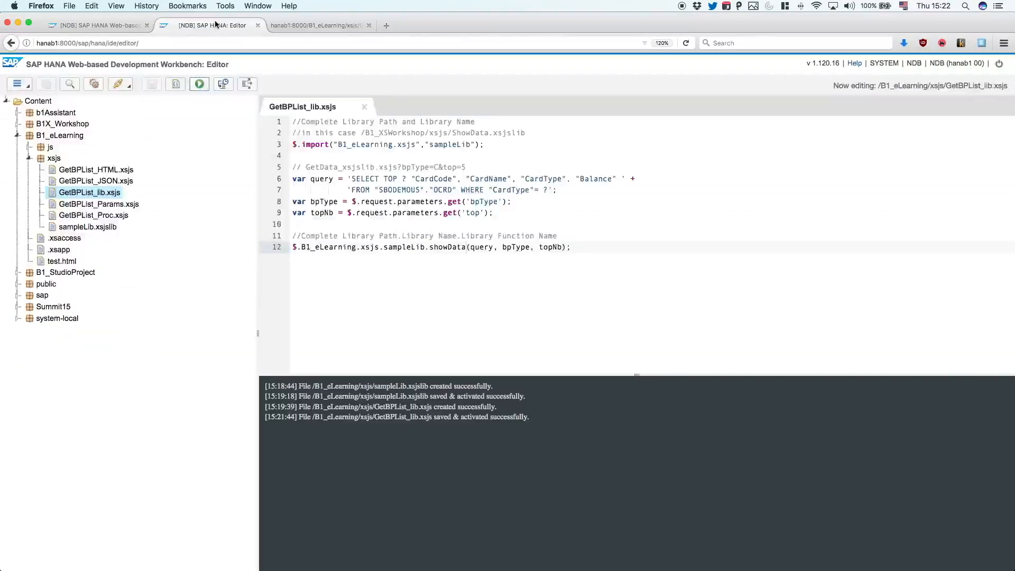